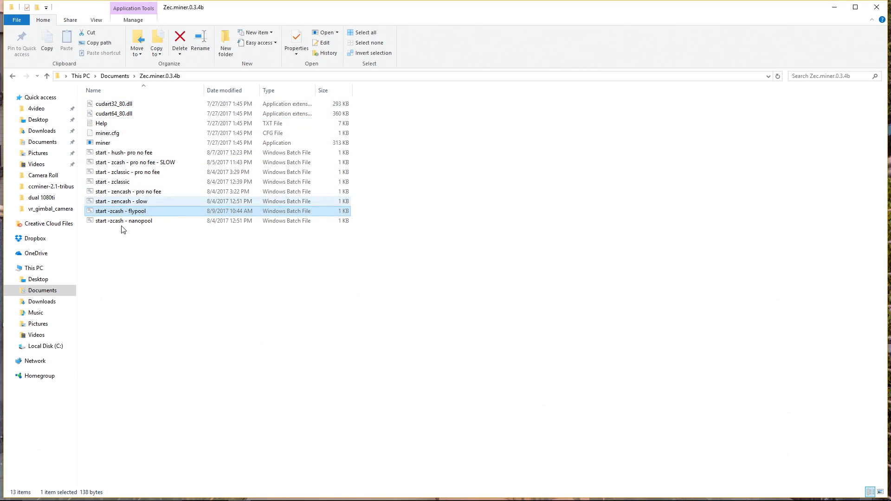
mouse_move(134, 214)
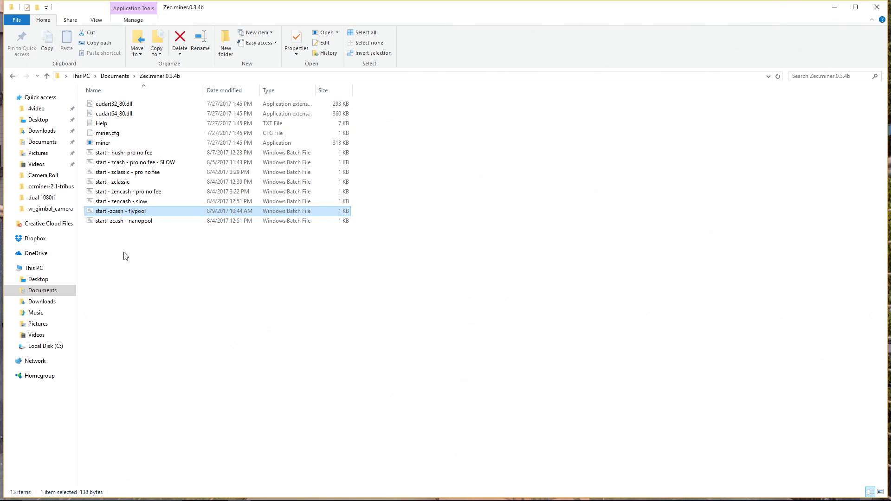
mouse_move(120, 215)
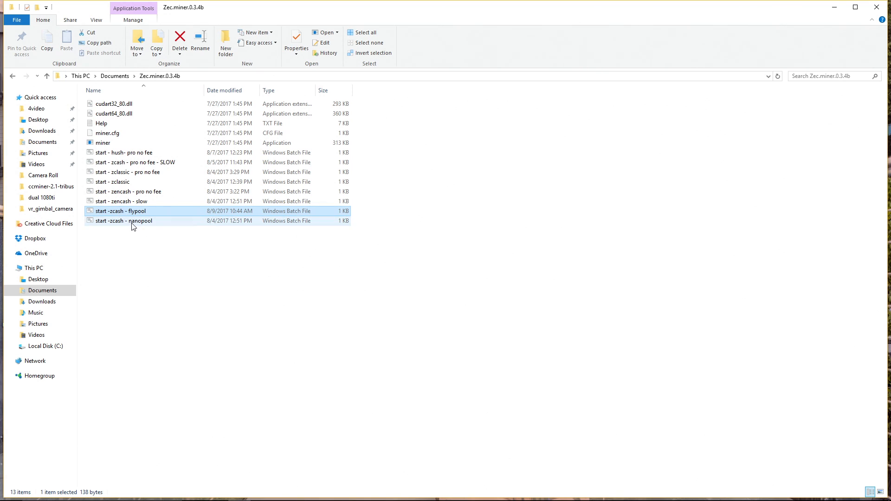
- Open 'start -zcash - flypool' for editing in Notepad and highlight the --pec option in the miner command
right_click(120, 210)
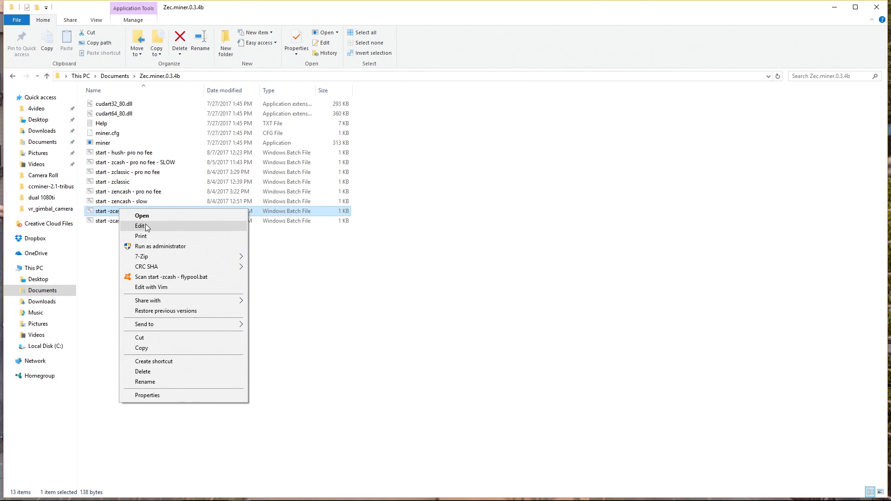
click(139, 226)
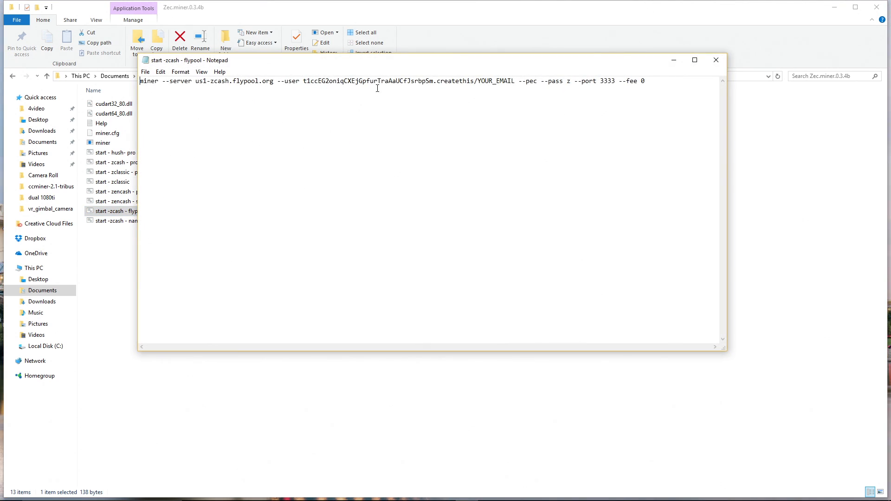
drag(187, 59, 117, 113)
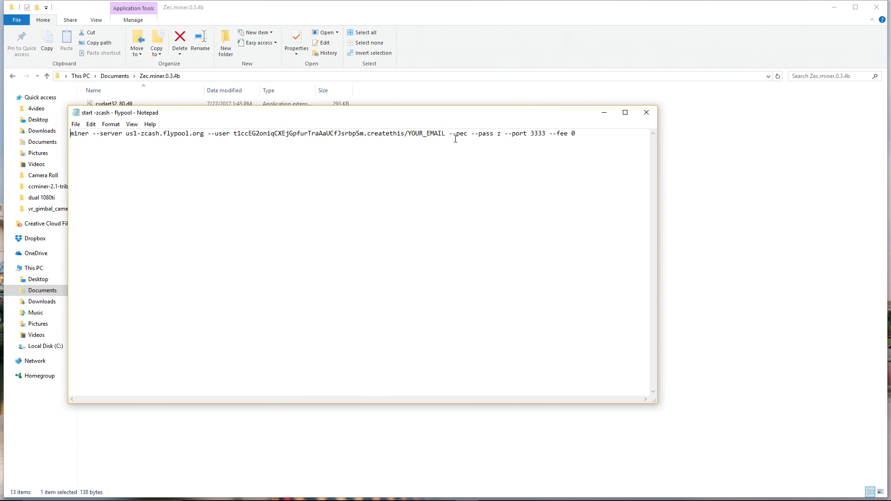
double_click(457, 133)
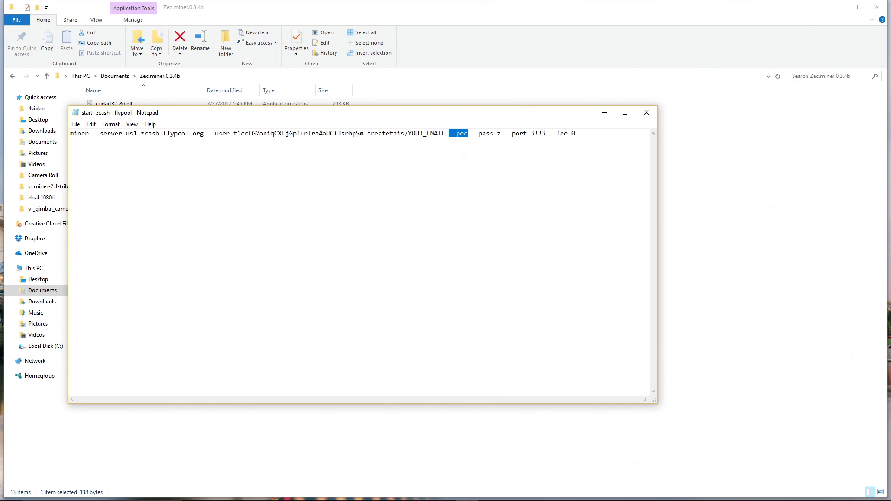
mouse_move(454, 153)
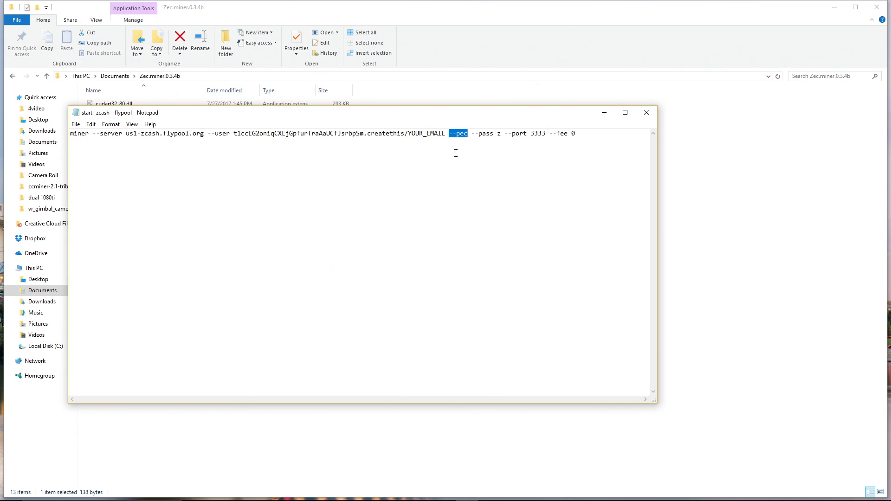
mouse_move(446, 133)
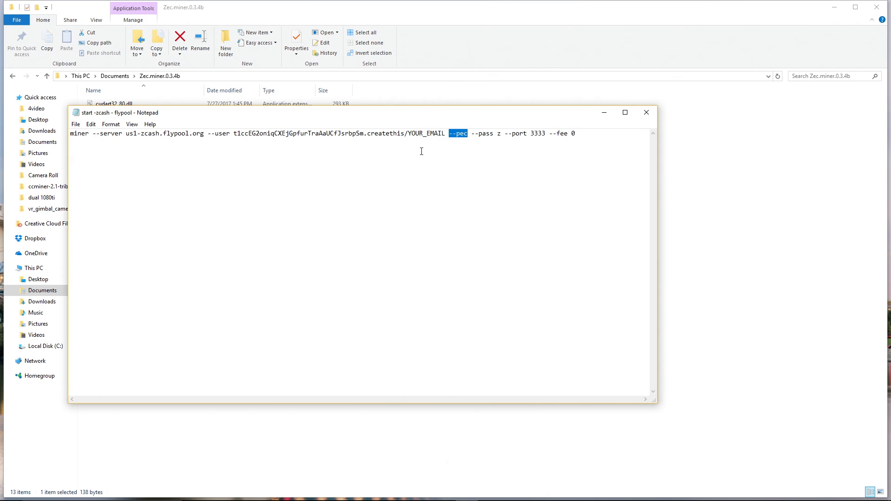
mouse_move(463, 113)
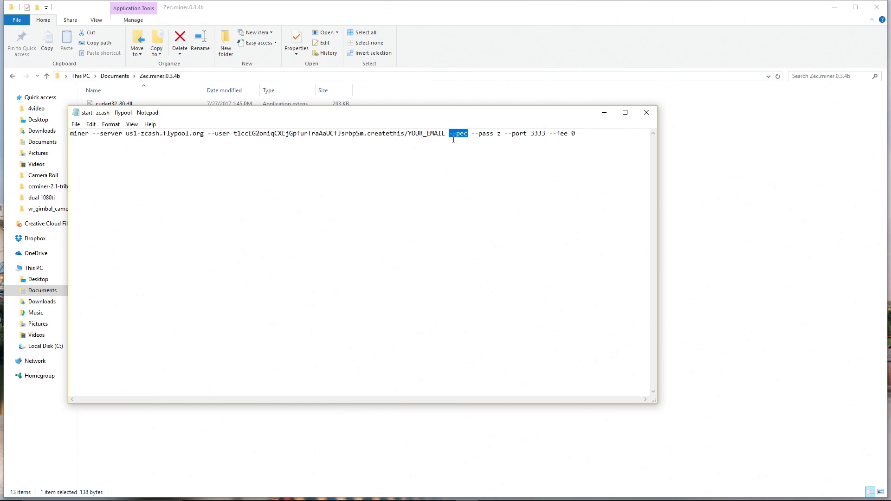
mouse_move(646, 112)
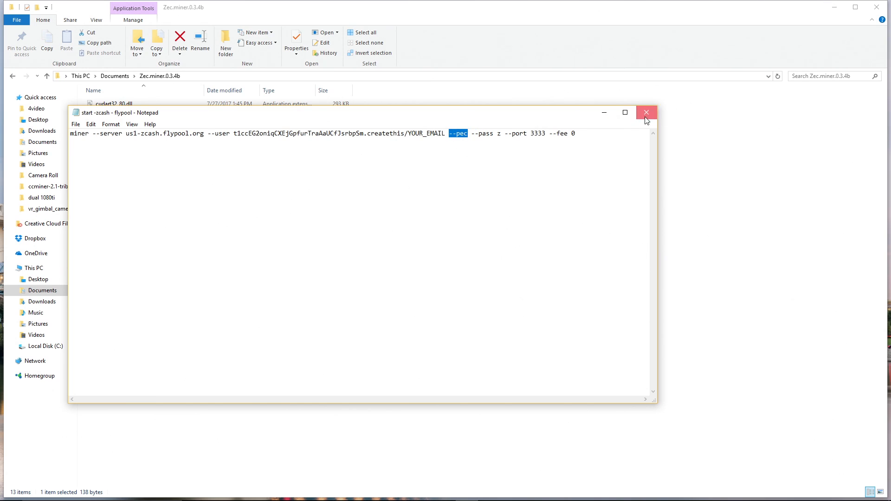
- Close Notepad unchanged and launch the flypool batch file to start EWBF mining on both GTX 1080 Ti cards
click(646, 112)
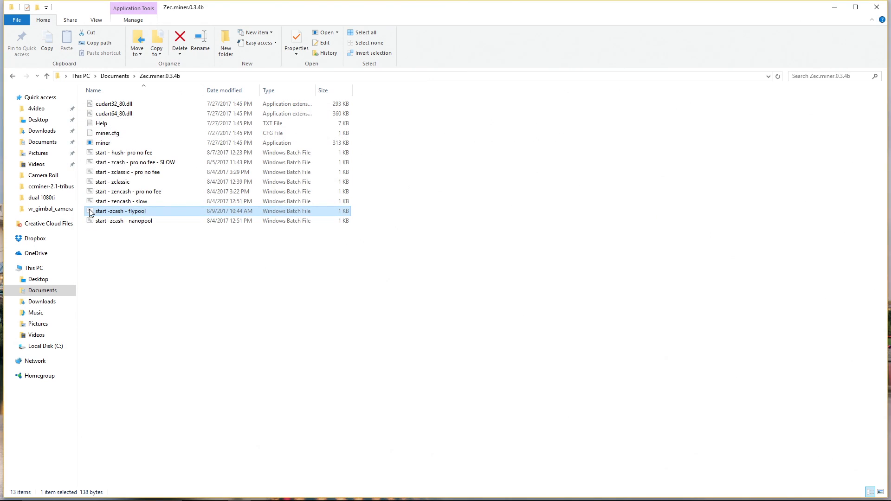
double_click(121, 211)
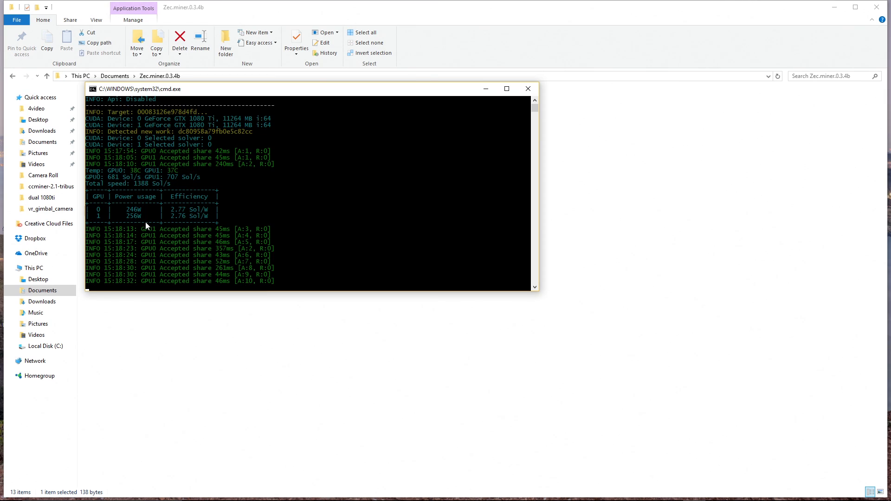
mouse_move(182, 217)
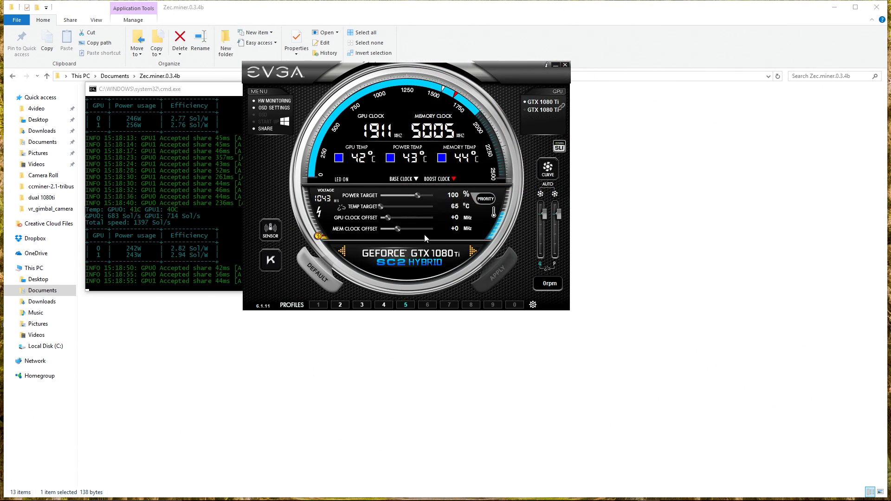
mouse_move(418, 199)
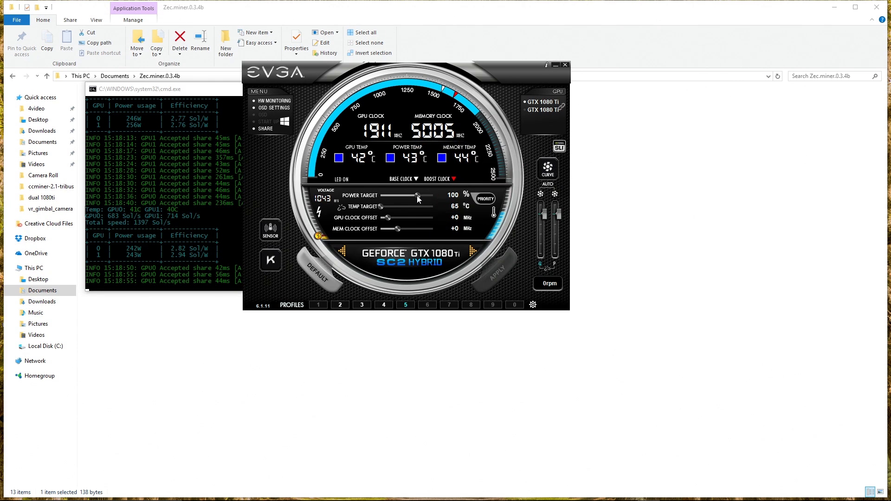
- Drag the GTX 1080 Ti power target slider down from 100% to 65%
drag(427, 196, 399, 195)
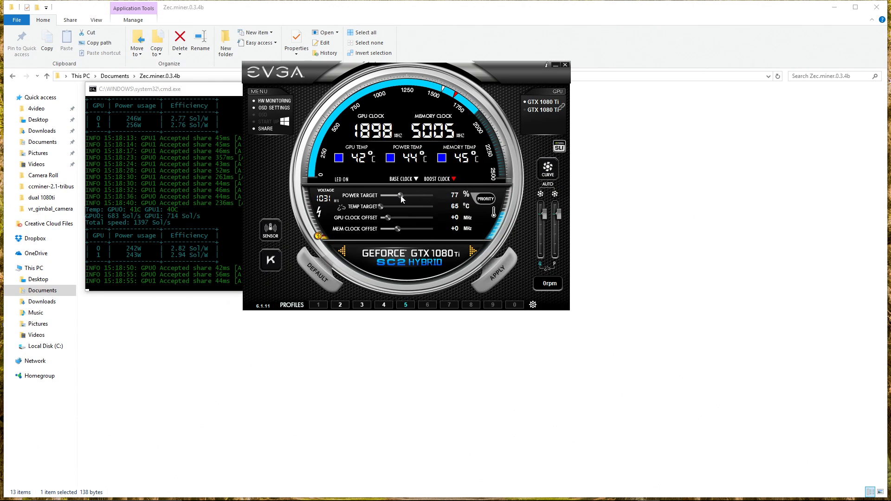
drag(399, 195, 390, 195)
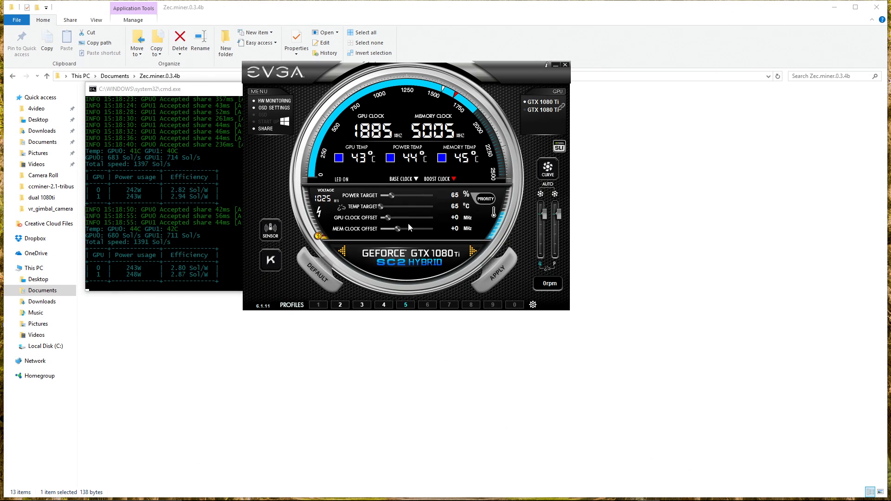
mouse_move(412, 232)
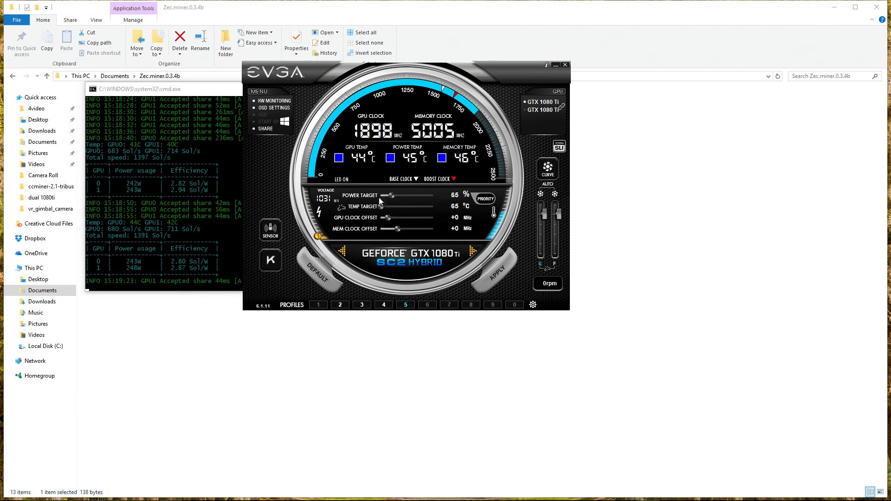
mouse_move(495, 272)
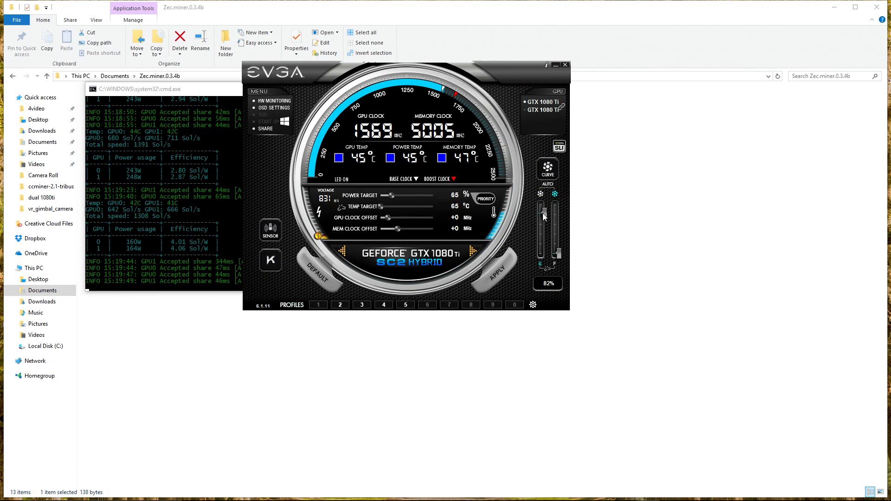
- Adjust both manual fan speed sliders to about 81% (2550 rpm)
drag(544, 215, 545, 224)
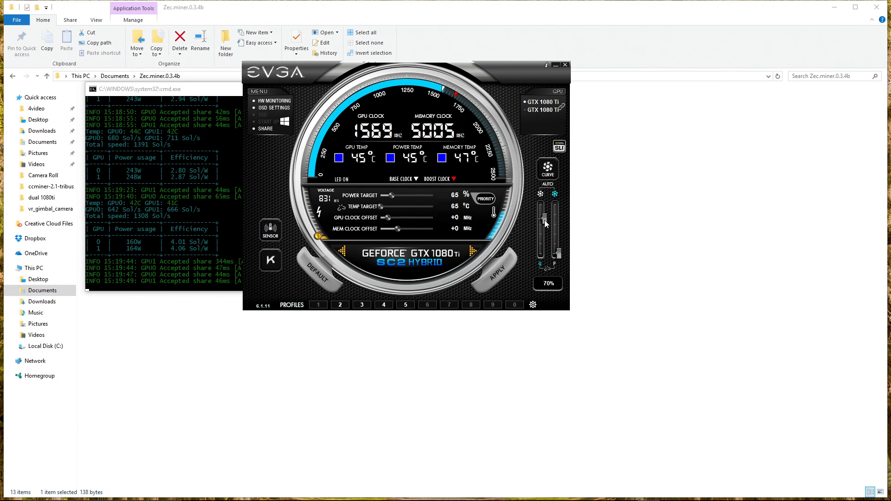
drag(543, 224, 543, 218)
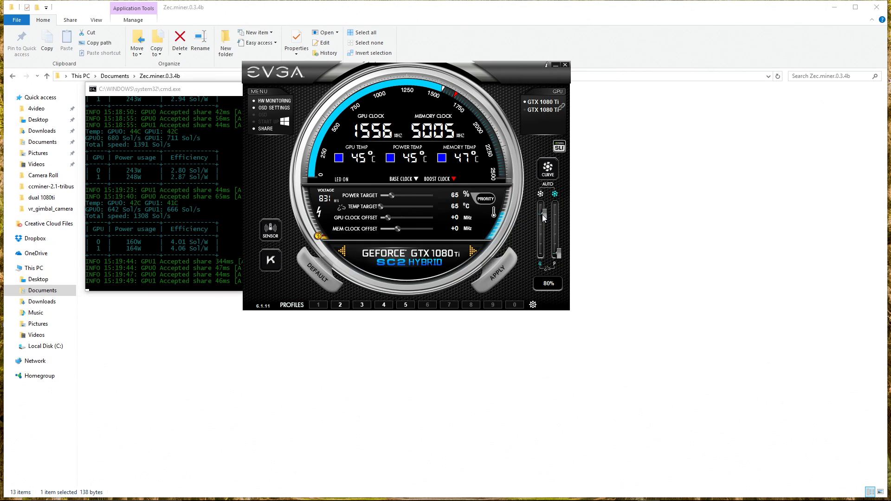
drag(555, 222, 555, 214)
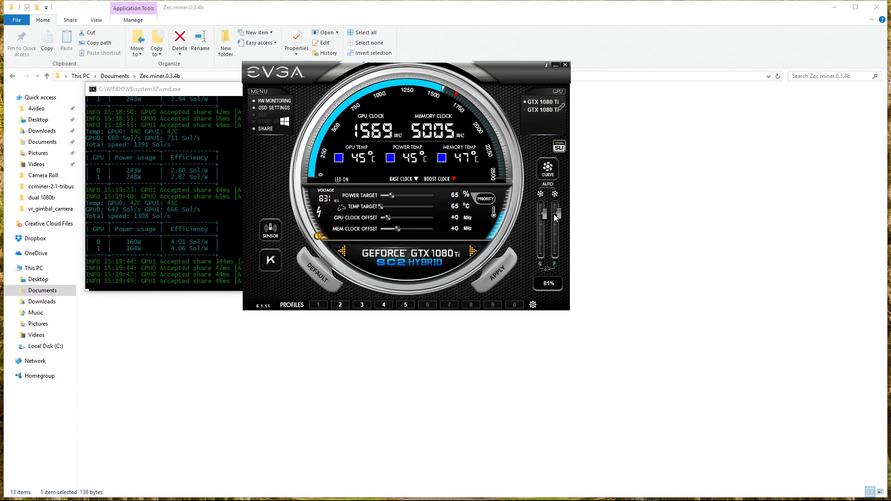
drag(544, 213, 543, 217)
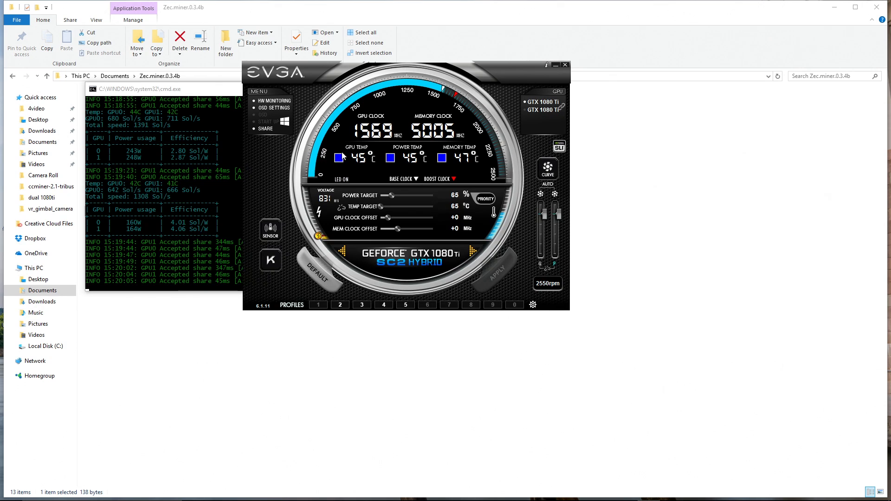
mouse_move(536, 112)
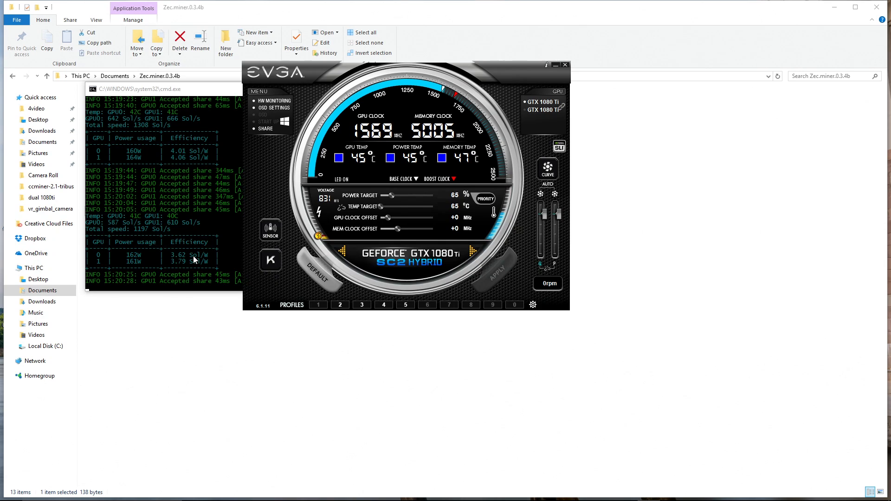
mouse_move(203, 277)
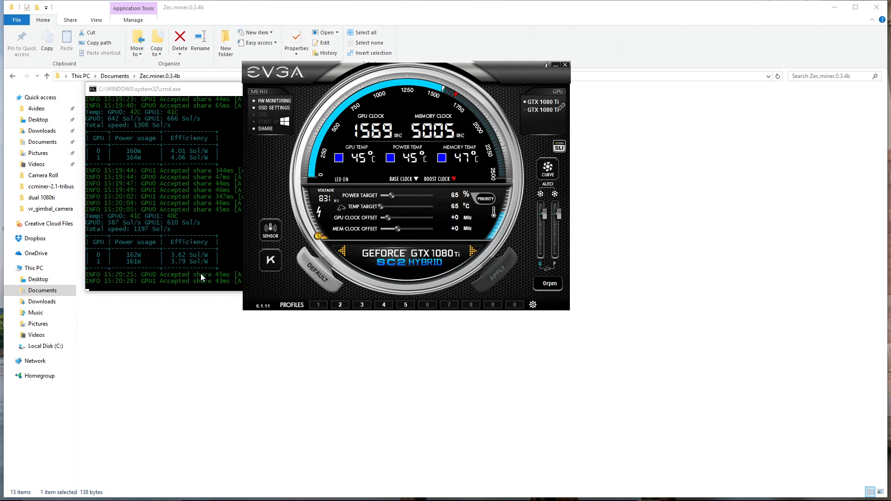
mouse_move(193, 259)
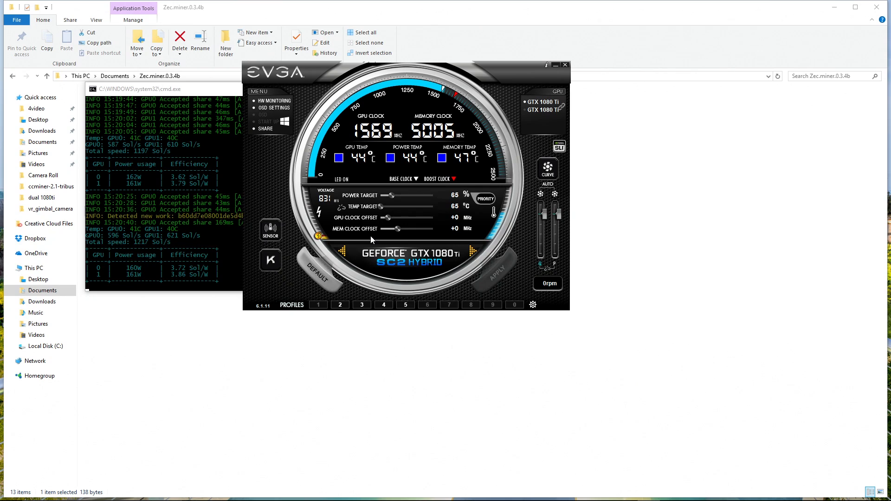
mouse_move(347, 233)
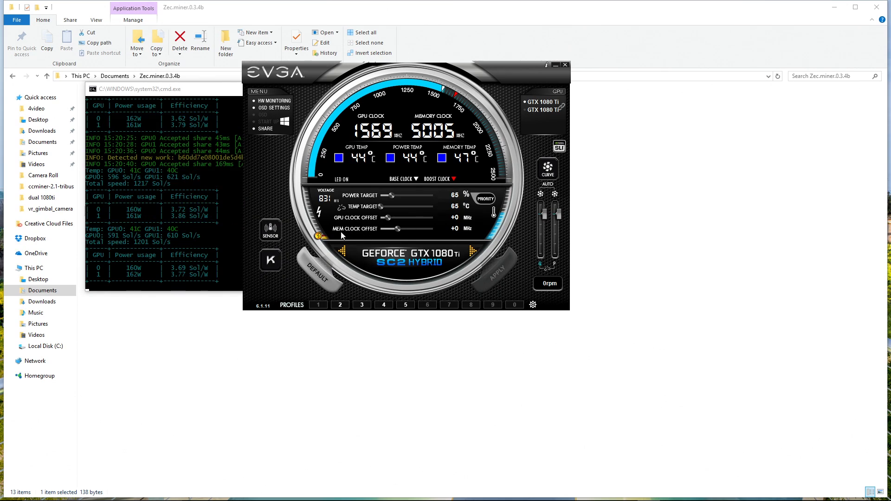
mouse_move(385, 235)
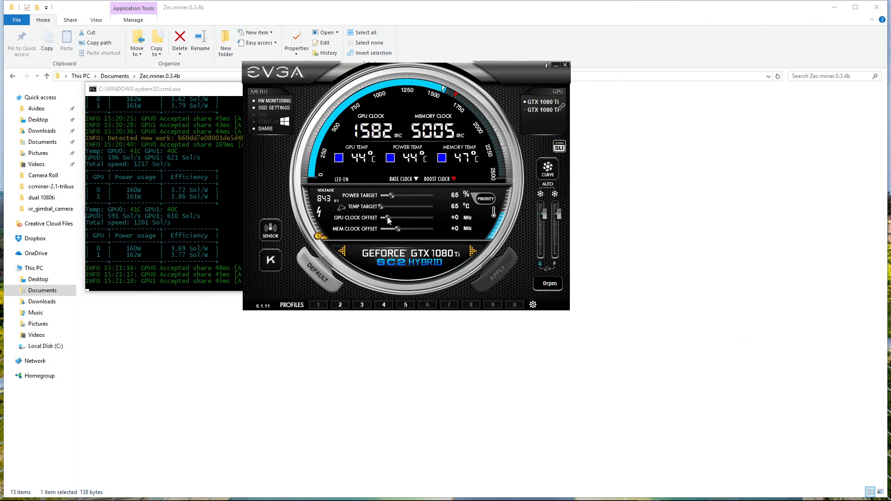
- Raise the GPU Clock Offset slider to +60 MHz, bringing the clock to 1556 MHz
drag(388, 219, 395, 219)
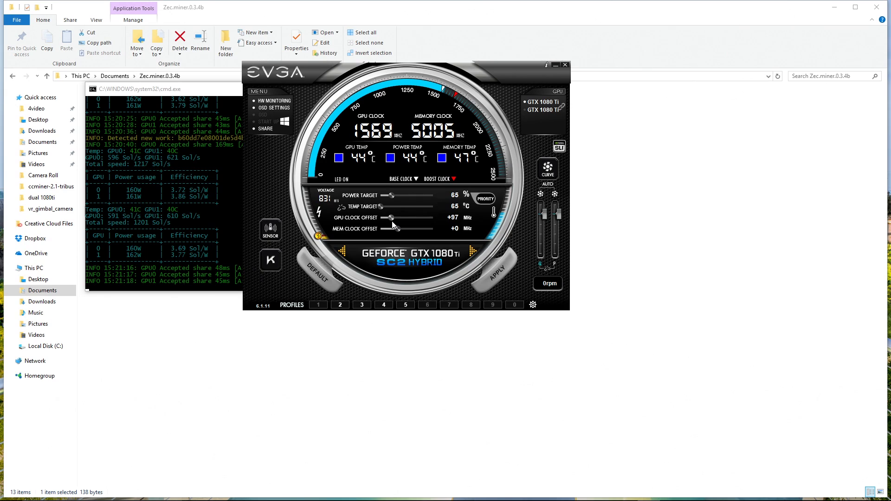
drag(389, 217, 396, 217)
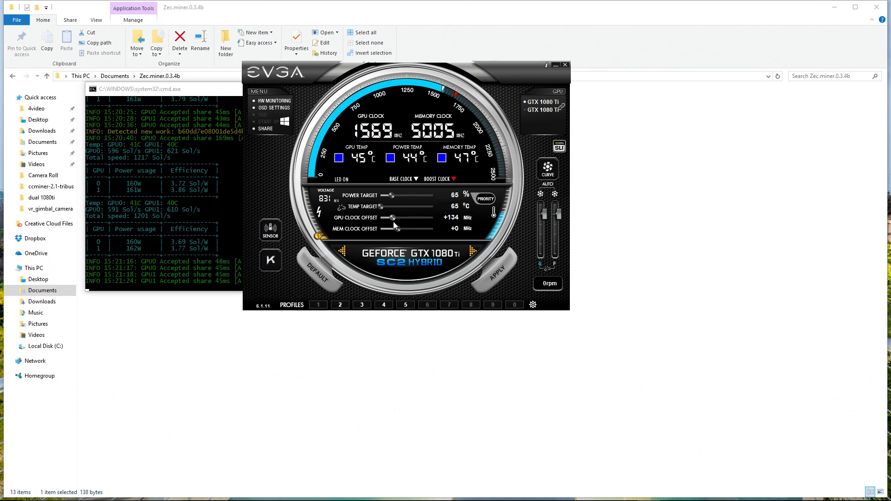
drag(404, 217, 391, 217)
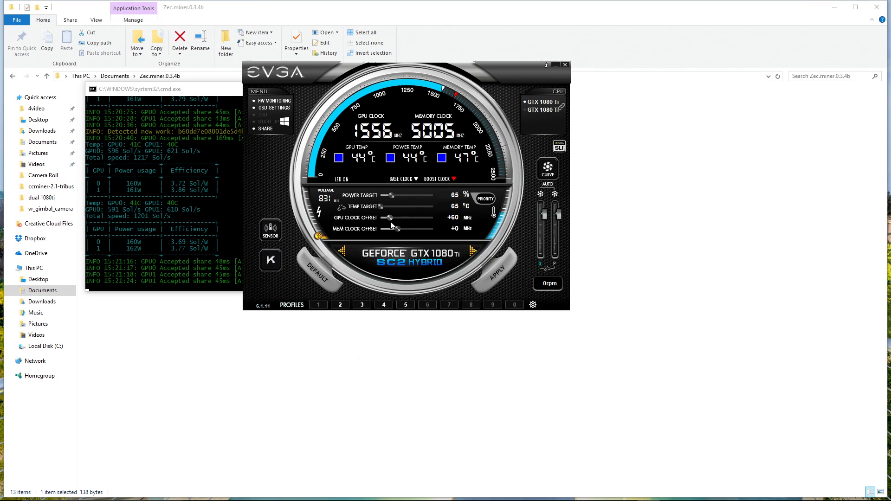
mouse_move(431, 279)
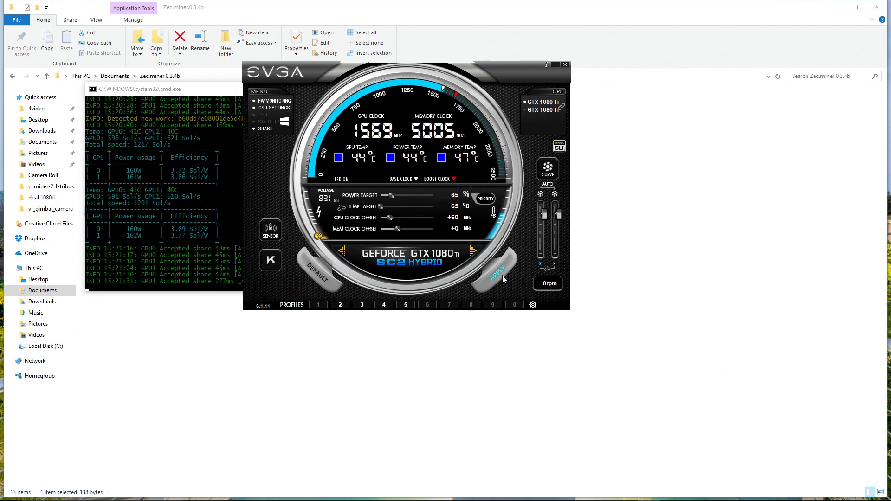
mouse_move(507, 294)
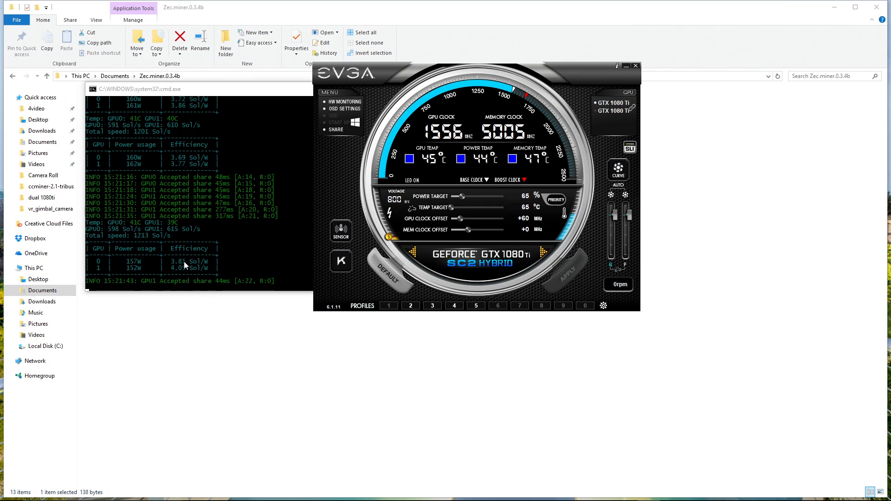
mouse_move(457, 235)
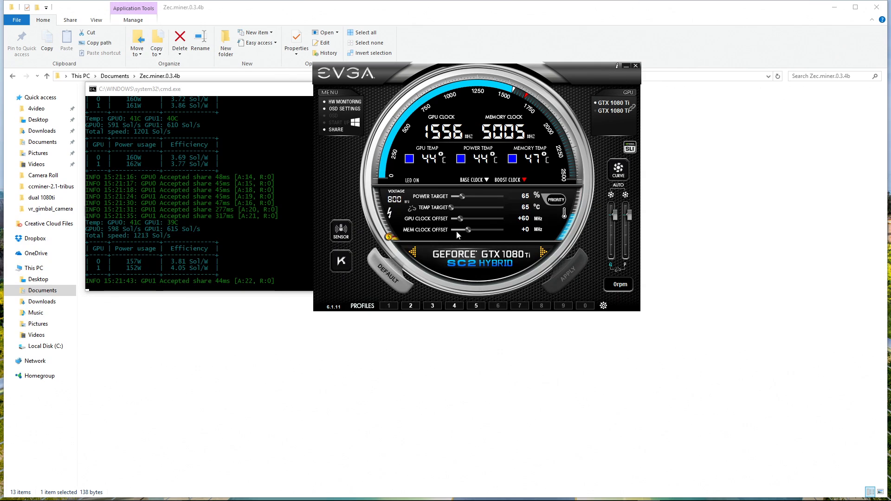
mouse_move(268, 255)
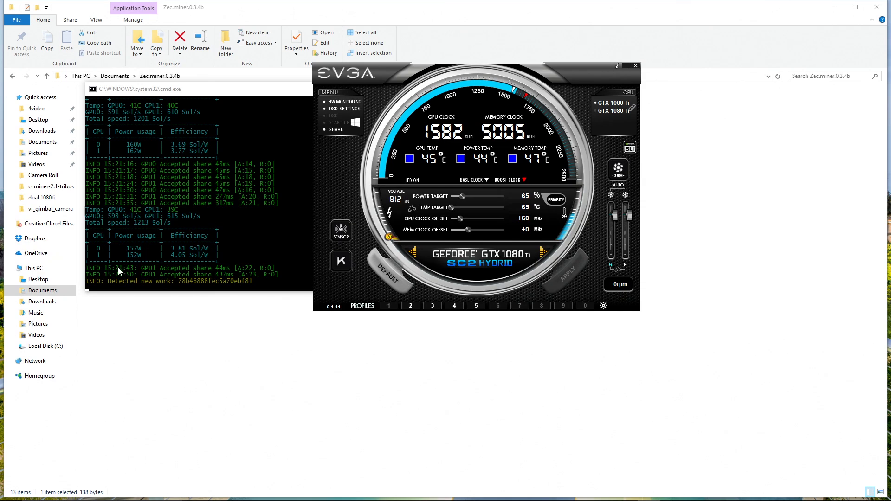
mouse_move(211, 267)
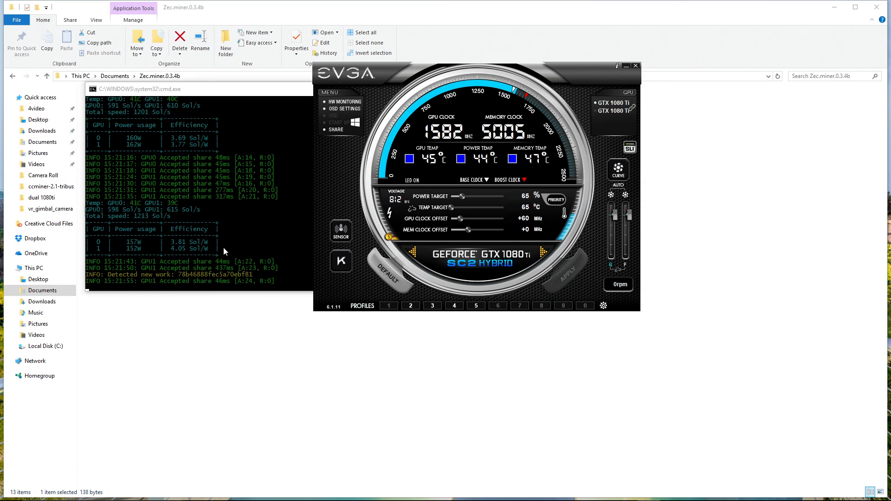
mouse_move(166, 282)
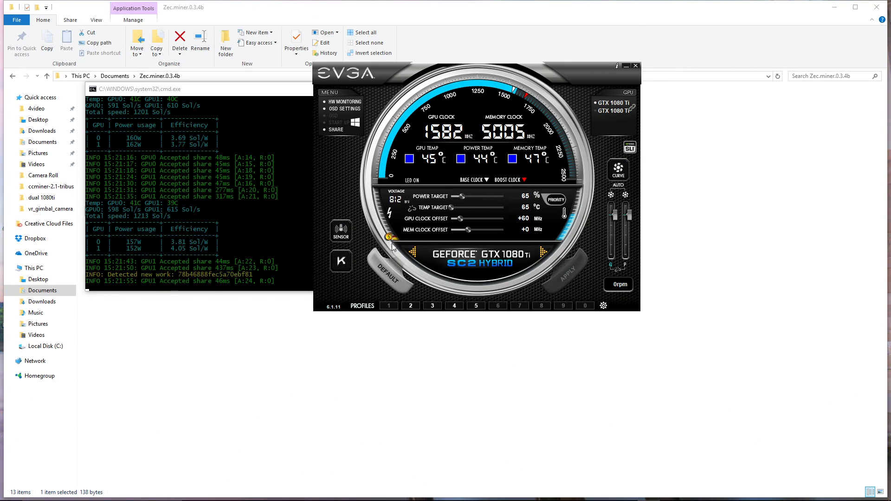
mouse_move(471, 252)
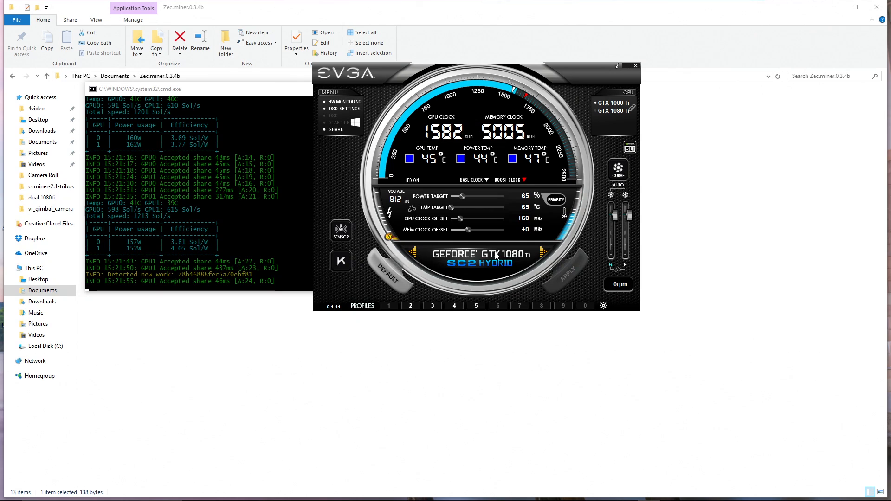
mouse_move(494, 256)
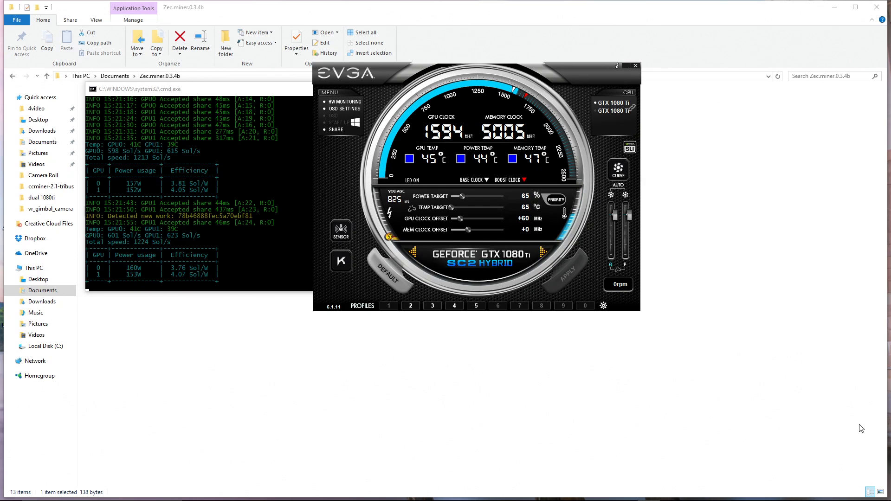
mouse_move(841, 437)
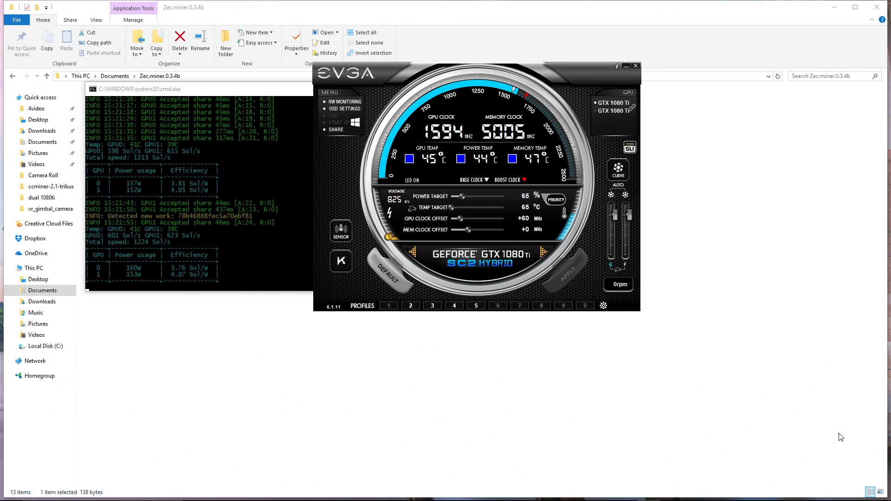
mouse_move(454, 374)
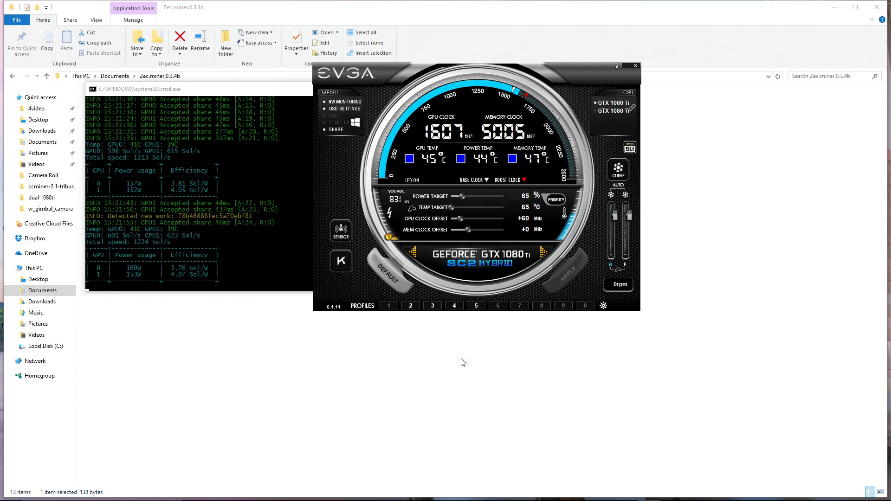
mouse_move(444, 388)
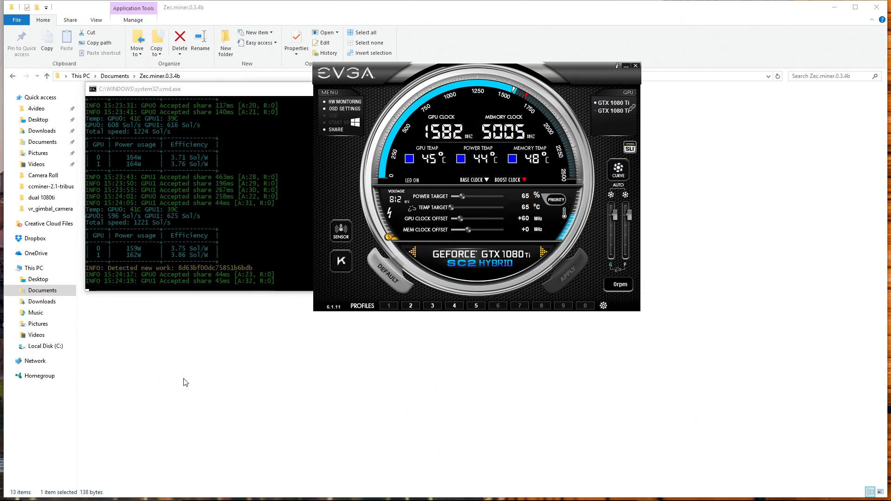
mouse_move(188, 467)
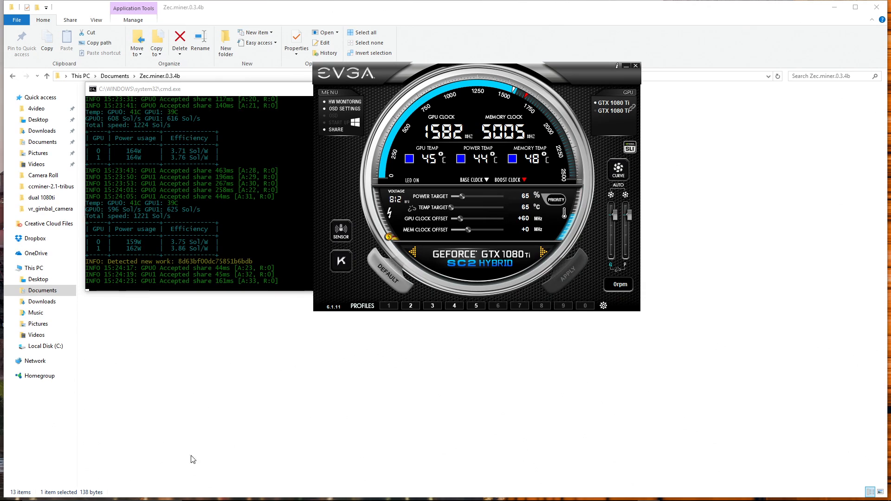
mouse_move(194, 370)
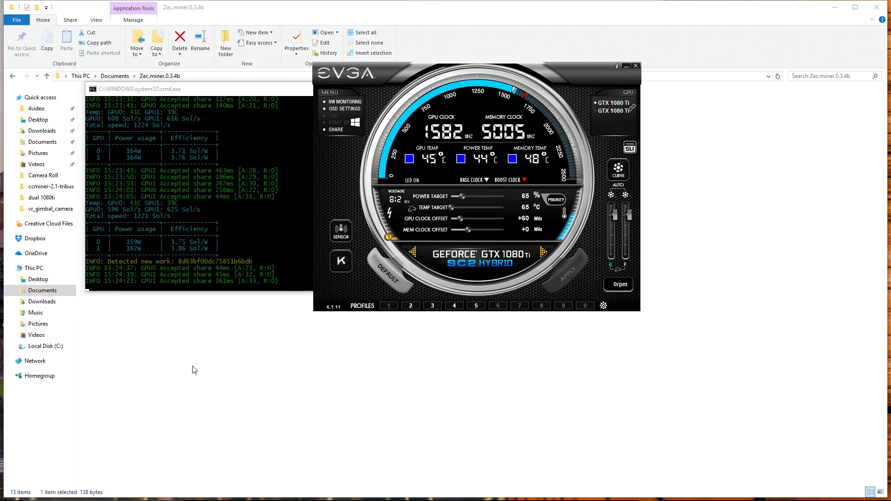